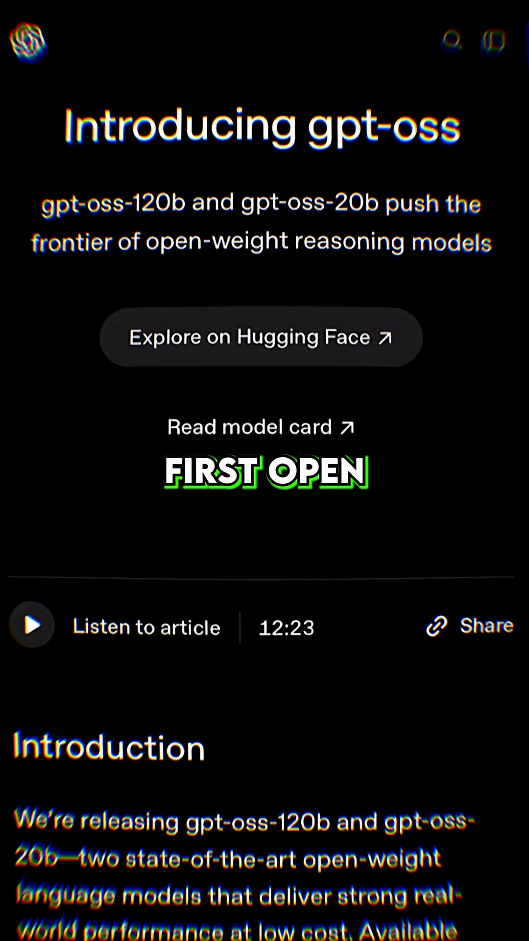
{"action": "scroll", "scroll_direction": "down", "scroll_amount": 3}
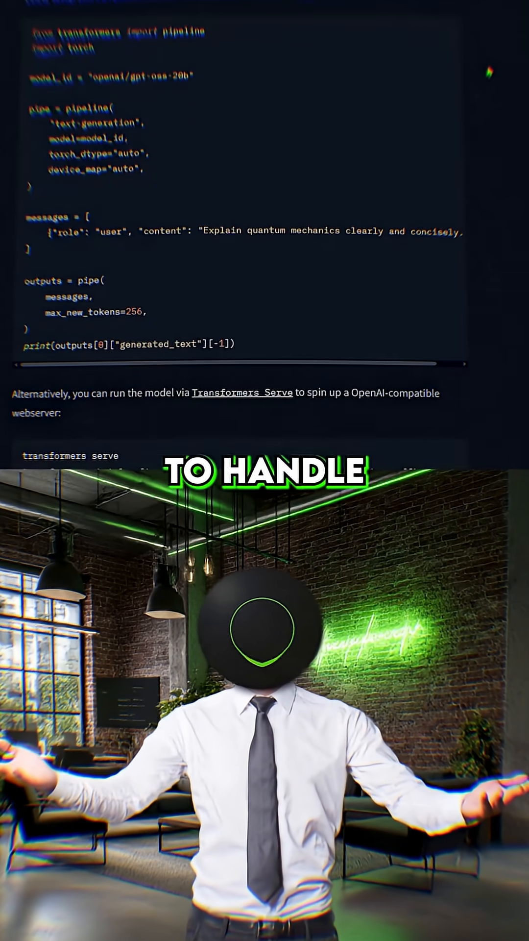
{"action": "scroll", "scroll_direction": "down", "scroll_amount": 3}
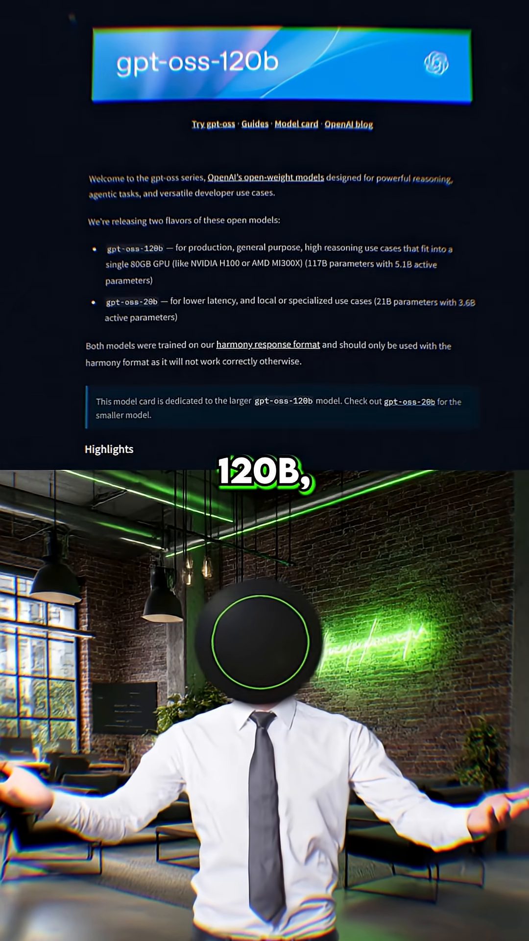
{"action": "scroll", "scroll_direction": "down", "scroll_amount": 3}
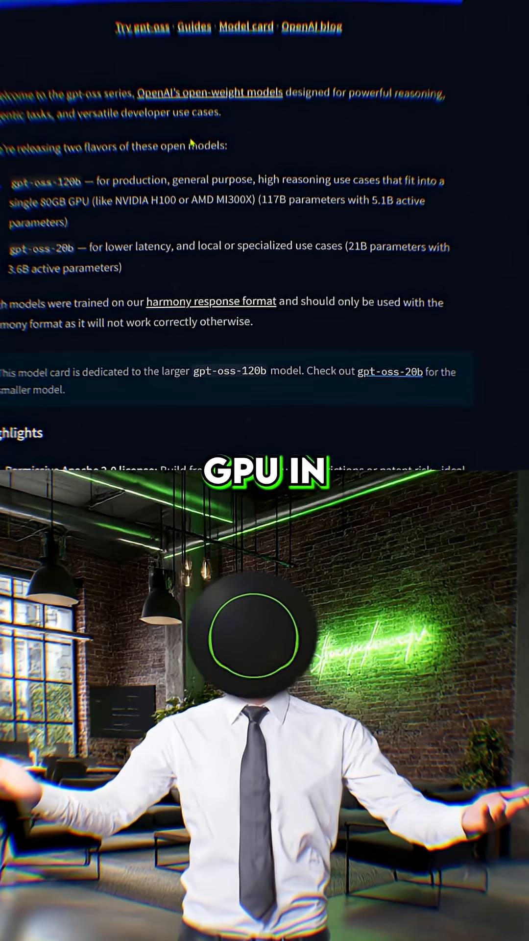